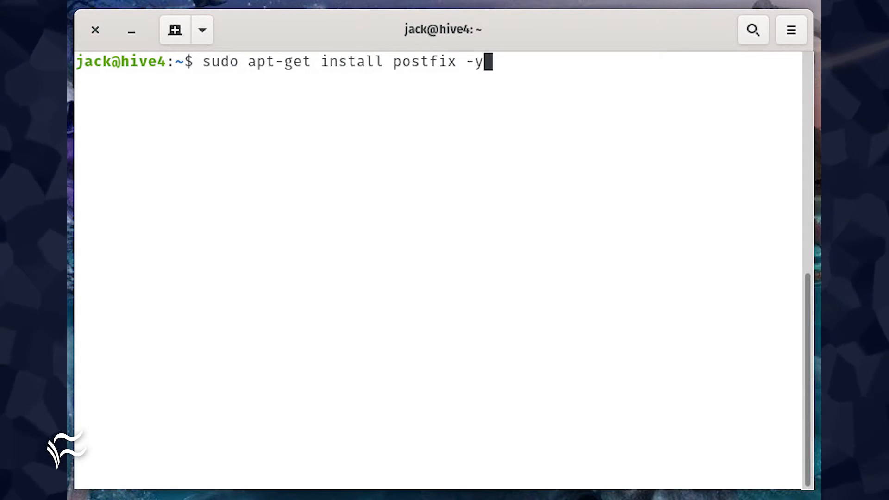
- Run 'sudo apt-get install postfix -y' to install the Postfix mail server
key("Return")
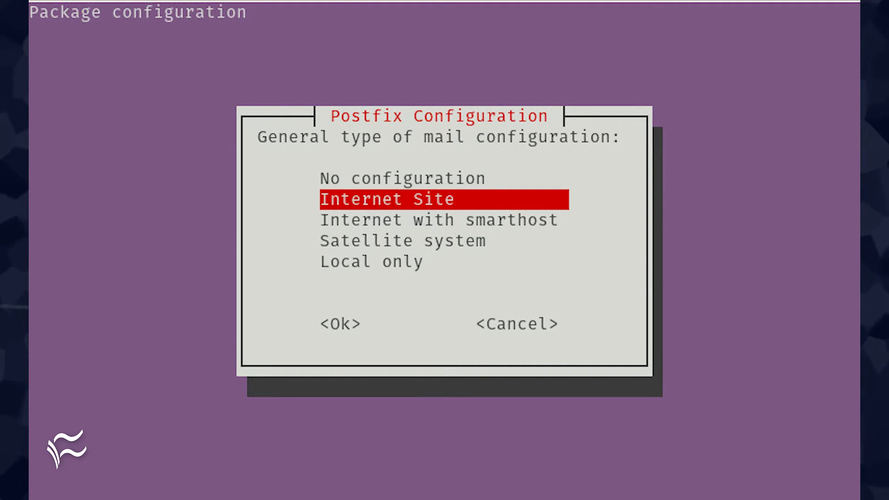
- Choose Postfix's general mail configuration type in the package setup dialog
left_click(339, 323)
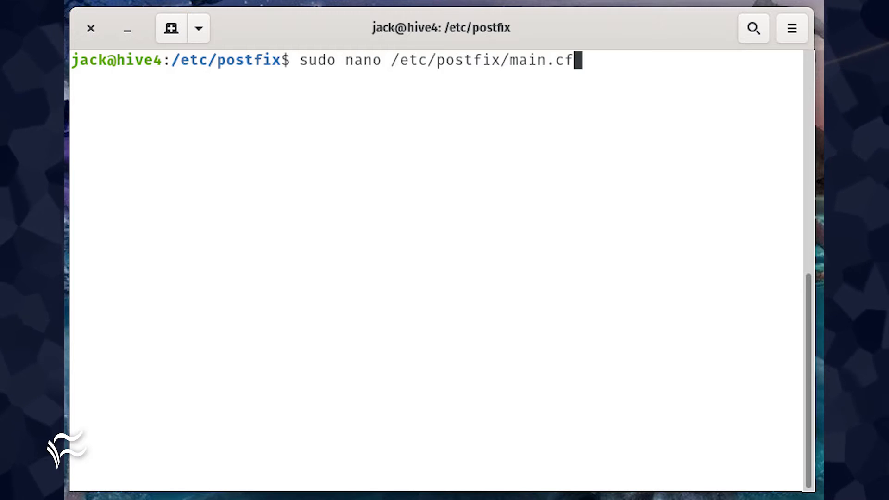
- Open main.cf in nano and set relayhost to smtp.gmail.com:587
key("Return")
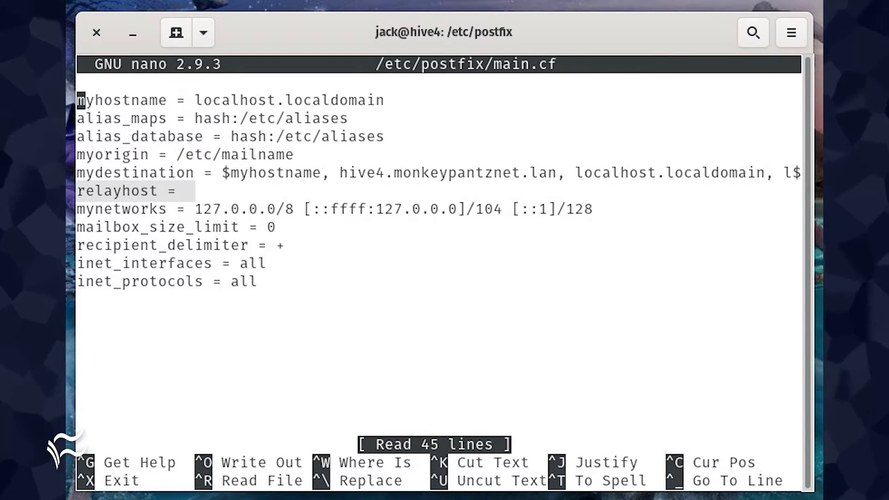
type("smtp.gmail.com:587")
type("sudo nano /etc/postfix/sasl/sasl_passwd")
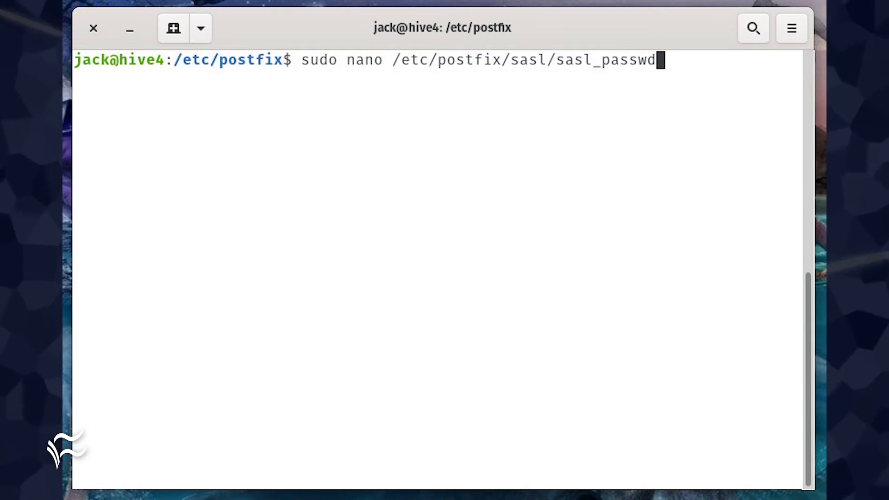
- Open /etc/postfix/sasl/sasl_passwd in nano to add the Gmail credentials
type("postmap")
key("Return")
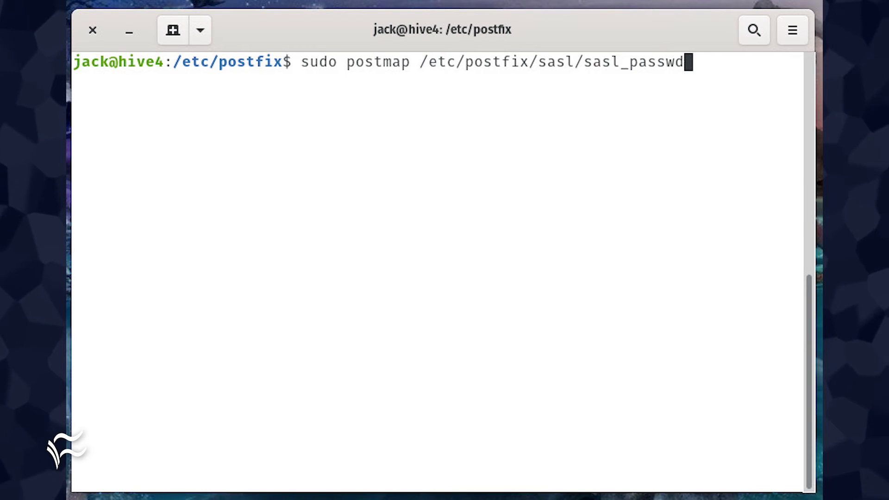
- Enter the 'sudo systemctl restart postfix' command after building the sasl_passwd lookup table
type("sudo systemctl restart postfix")
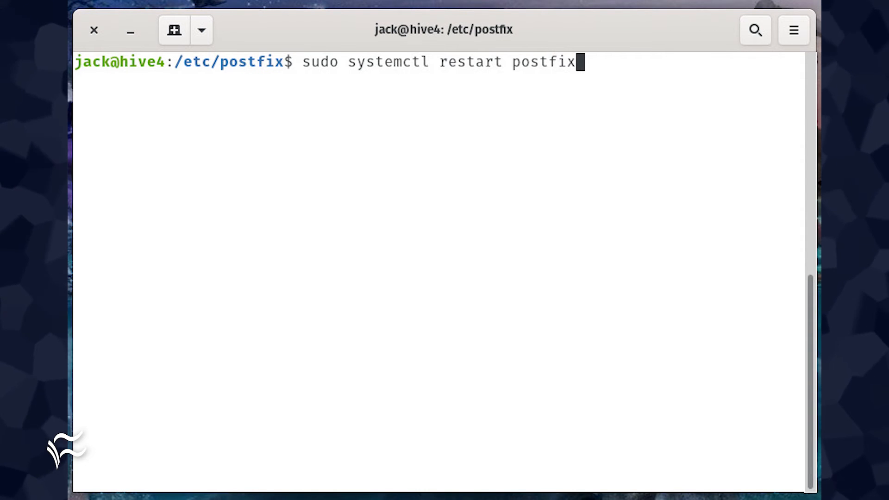
- Open /etc/apt/apt.conf.d/50unattended-upgrades in nano at its mail settings
type("sudo nano /etc/apt/apt.conf.d/50unattended-upgrades")
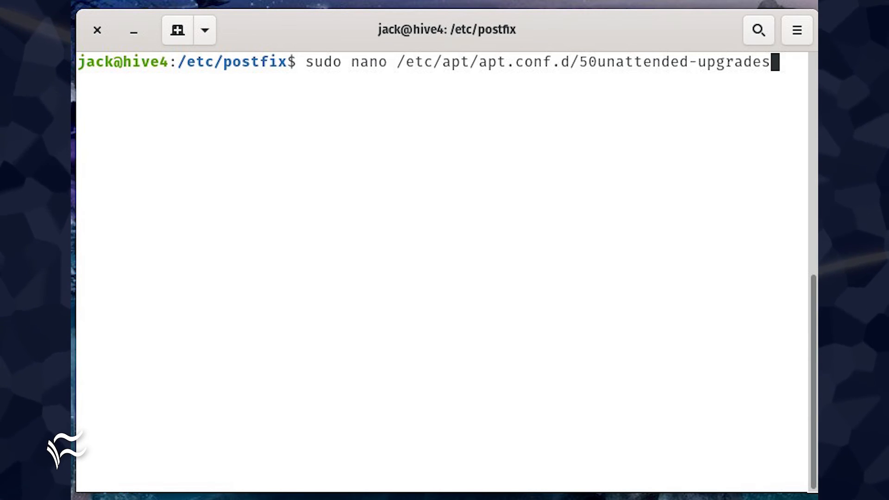
key("Return")
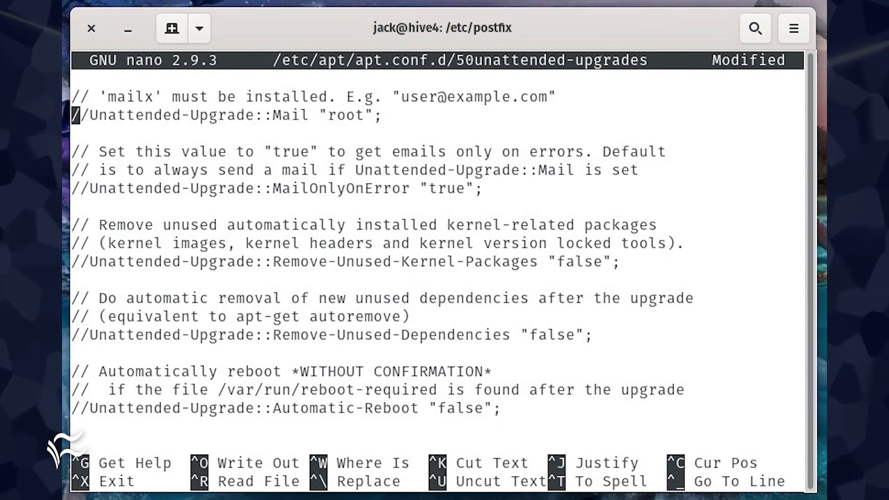